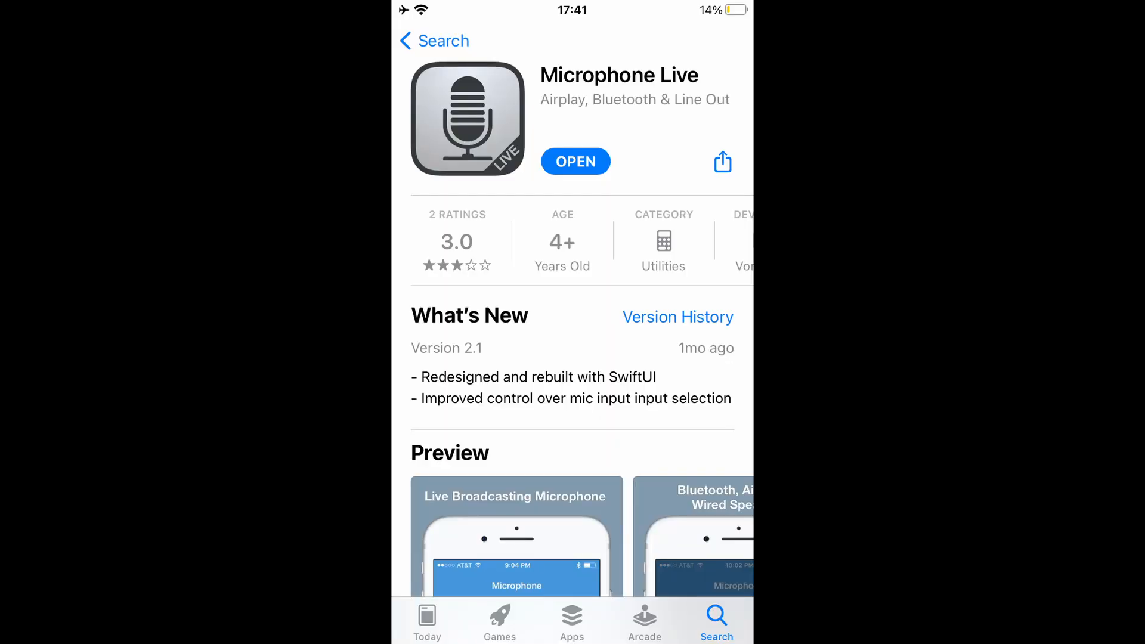
- Launch the installed Microphone Live app from its App Store page
left_click(575, 161)
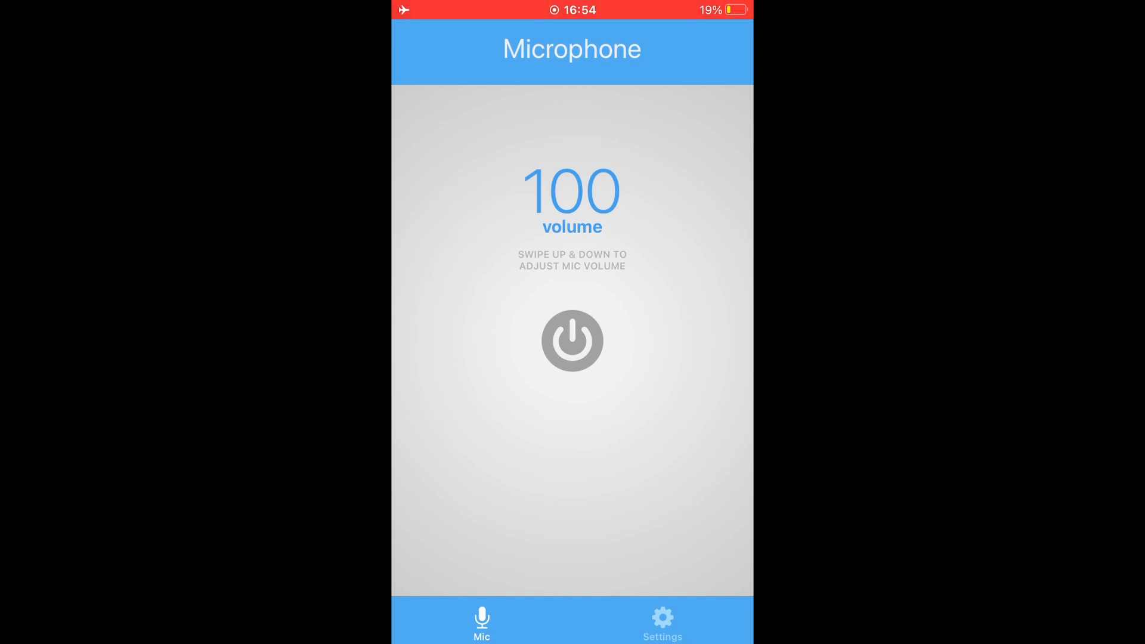
- Show the settings page with the iPhone mic choices and Mic/Main Mix sliders
left_click(661, 623)
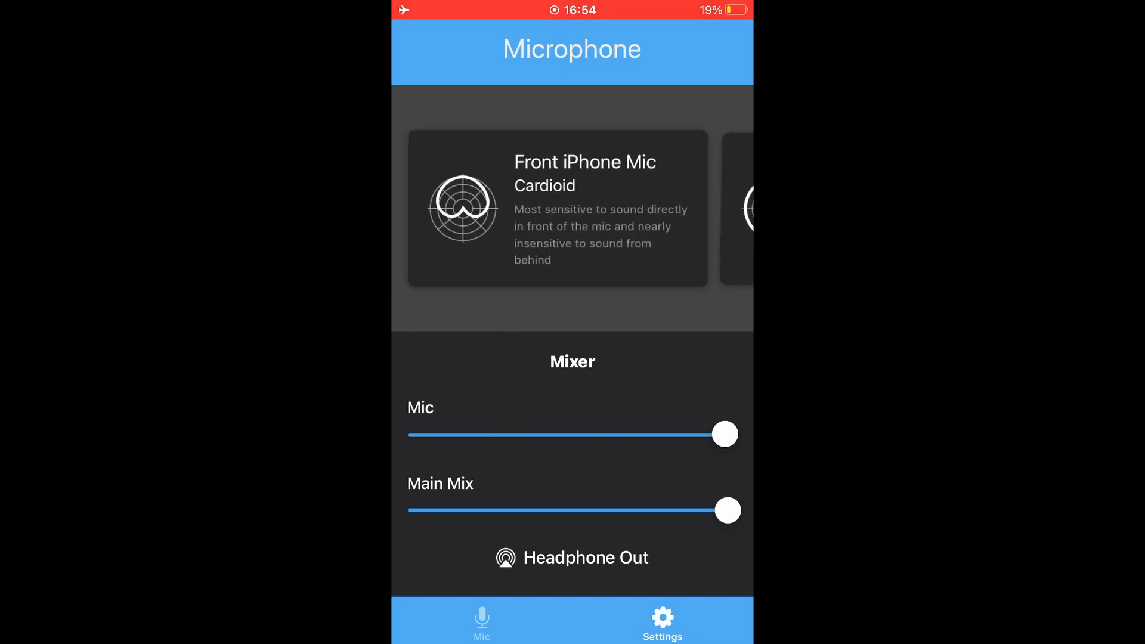
- Select Bottom iPhone Mic (Omnidirectional) as the input microphone
scroll("left", 3)
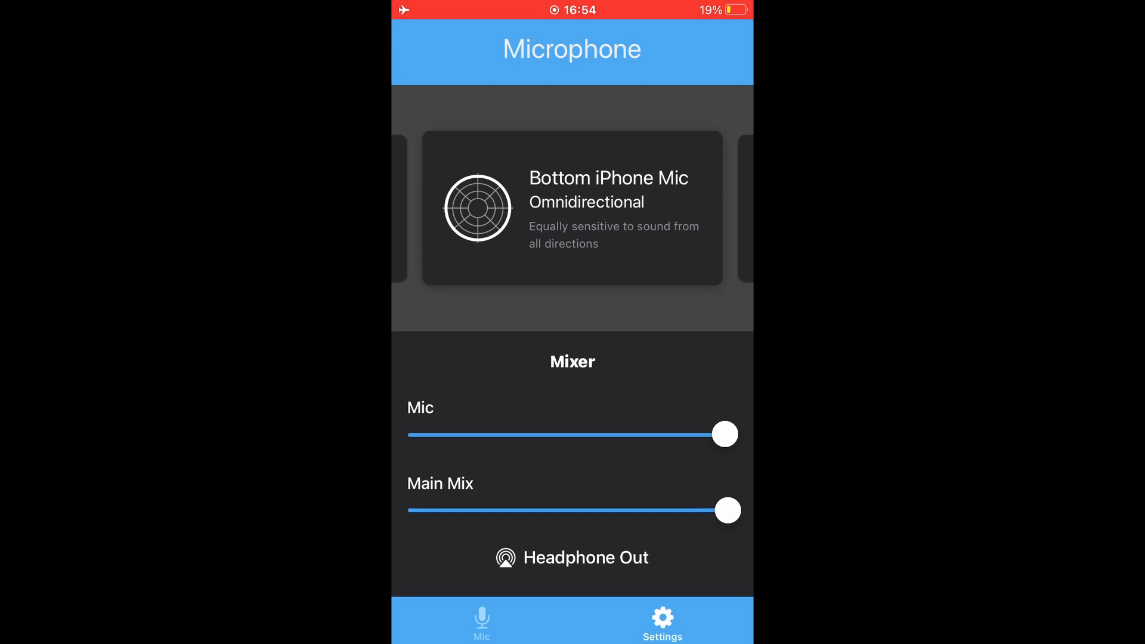
left_click(480, 623)
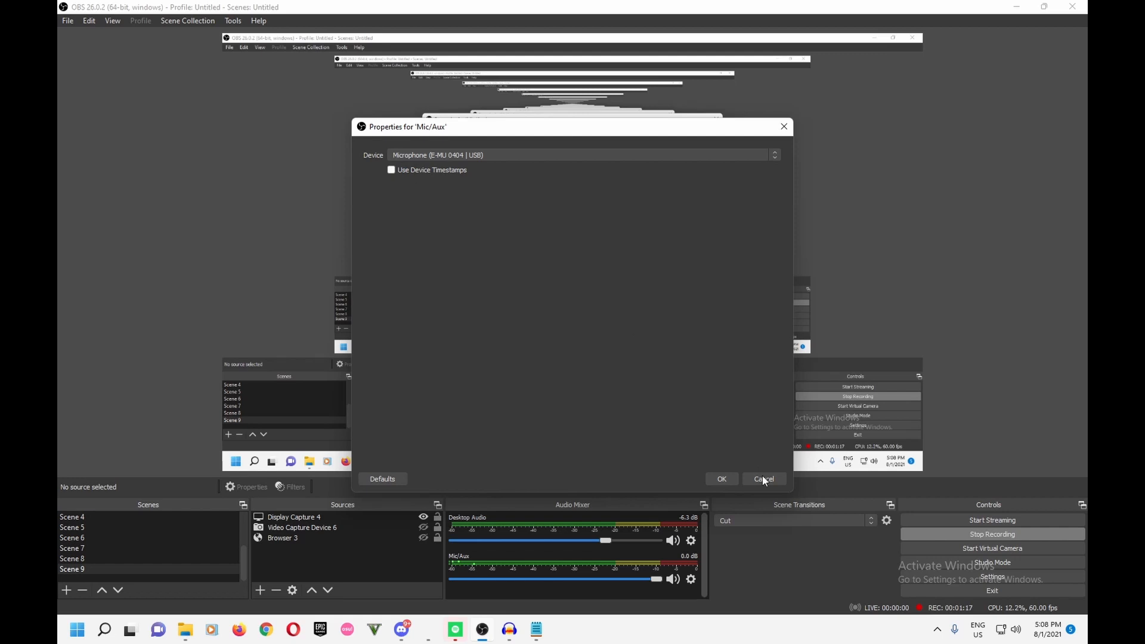
- Leave the Mic/Aux properties unchanged with the E-MU 0404 USB device selected
left_click(763, 479)
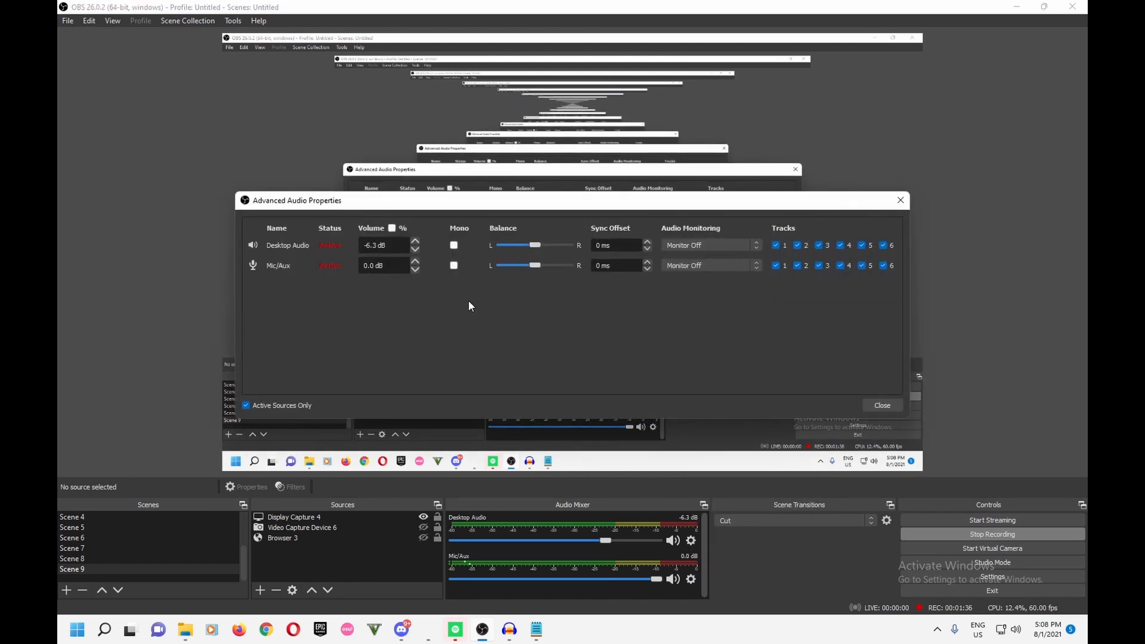
- Turn on Mono for the Mic/Aux source in Advanced Audio Properties
left_click(453, 265)
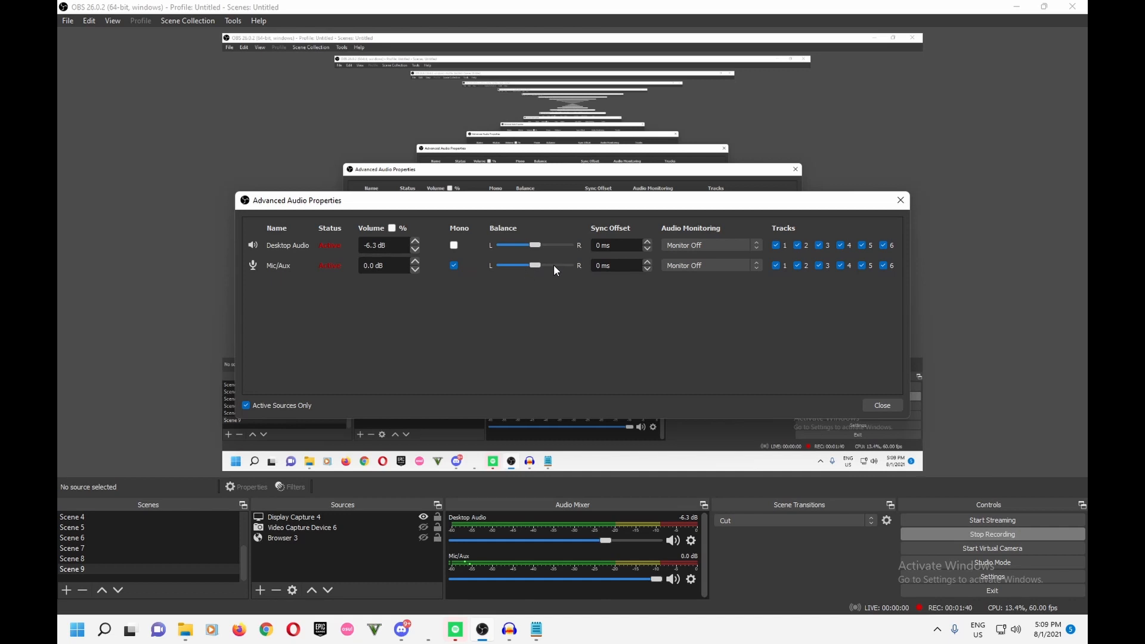
left_click(881, 406)
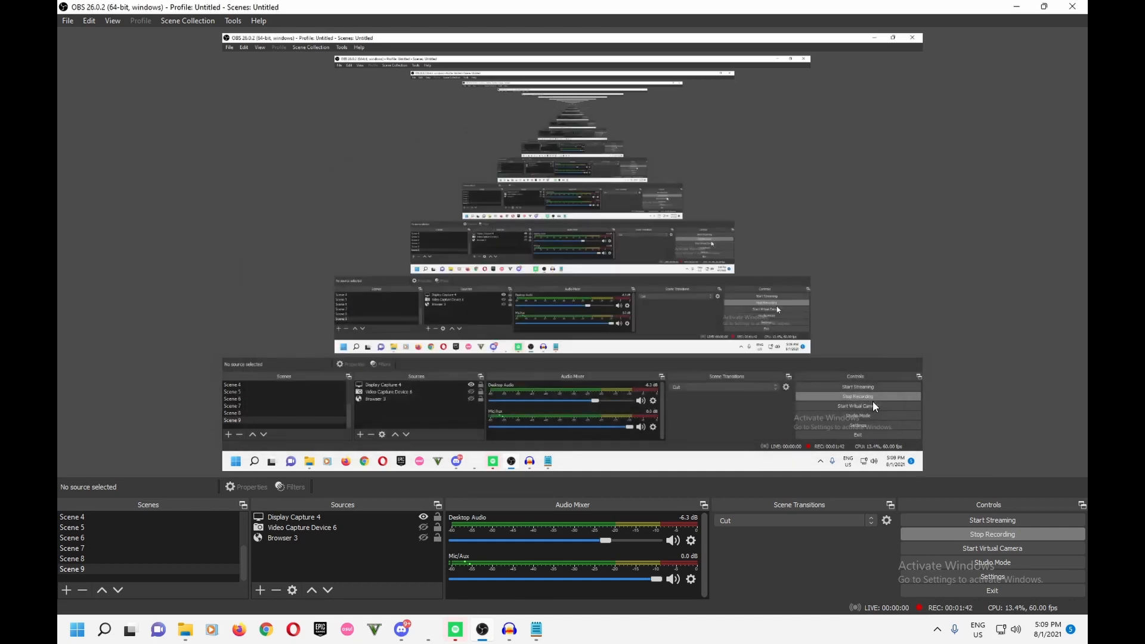